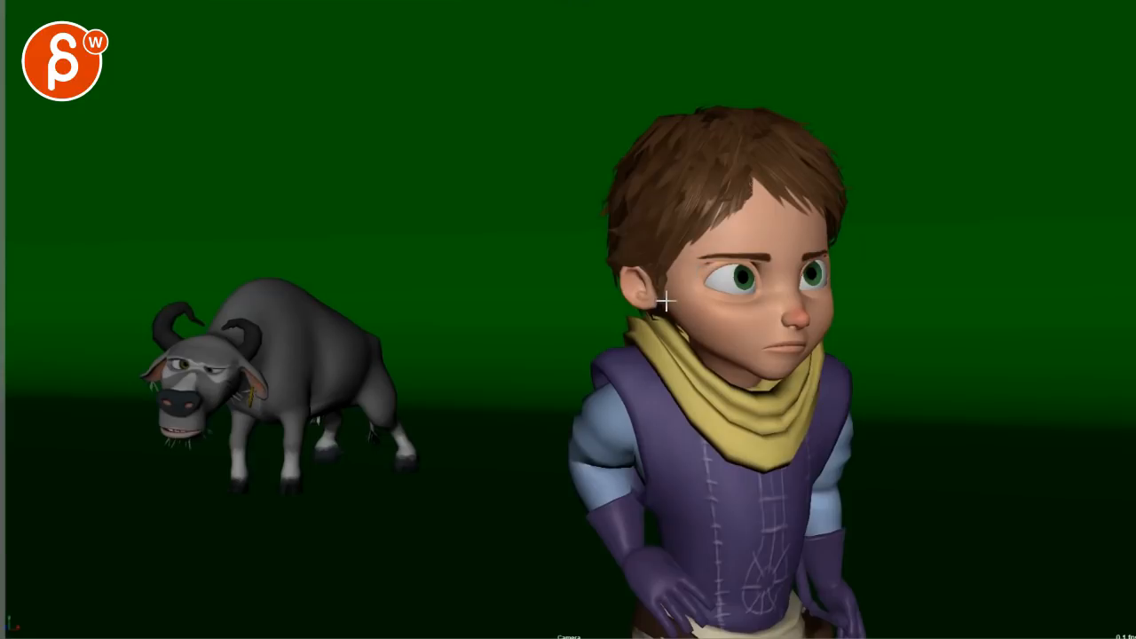
pyautogui.moveTo(627, 335)
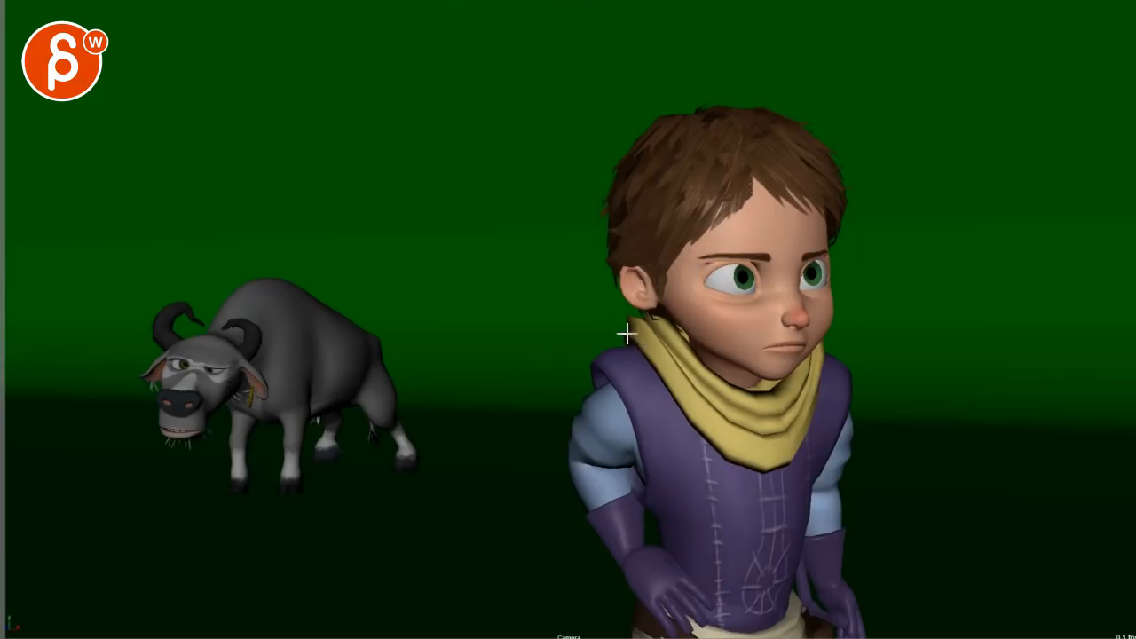
pyautogui.moveTo(628, 402)
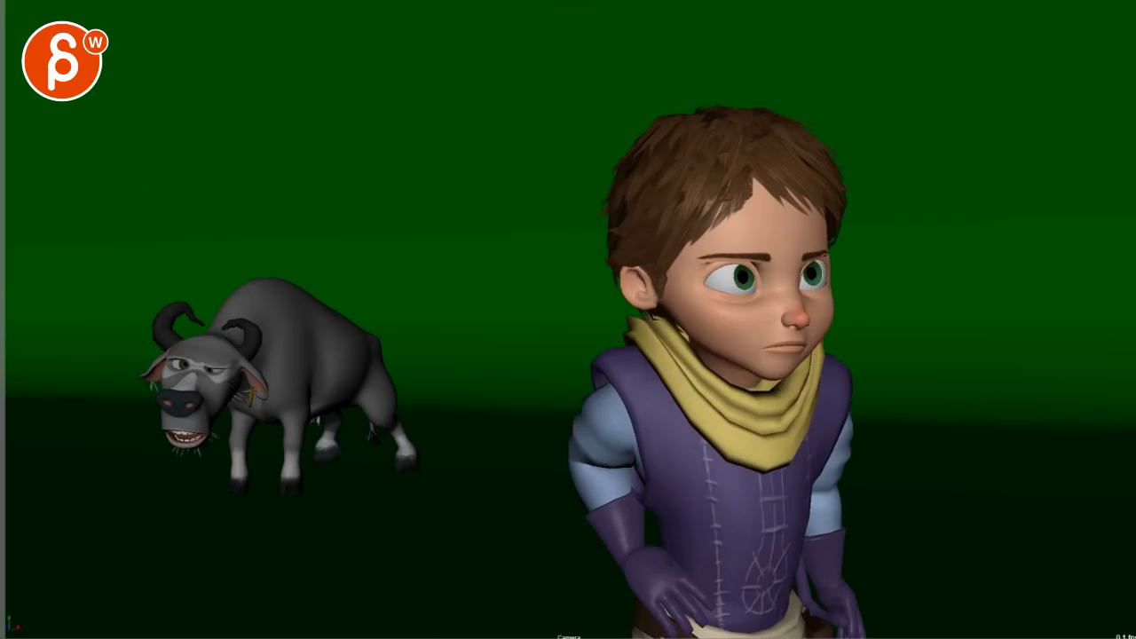
pyautogui.moveTo(650, 562)
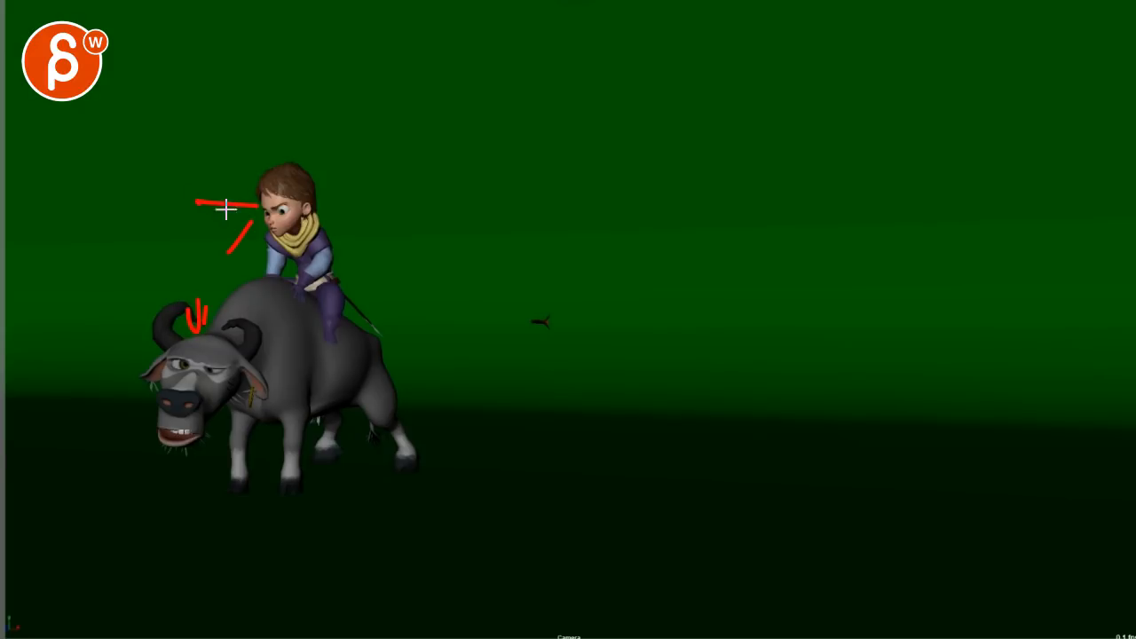
# - Draw red strokes over the shot: a long forward arrow from the head, a low right line, a vertical line
pyautogui.moveTo(240, 227); pyautogui.dragTo(533, 218)
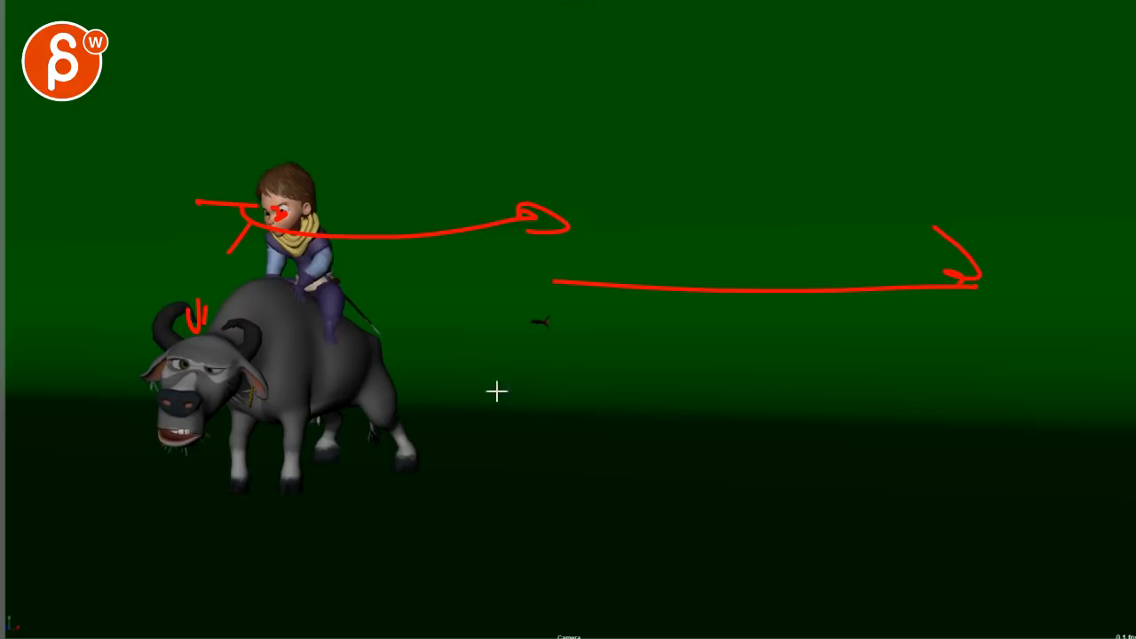
pyautogui.moveTo(817, 536); pyautogui.dragTo(993, 548)
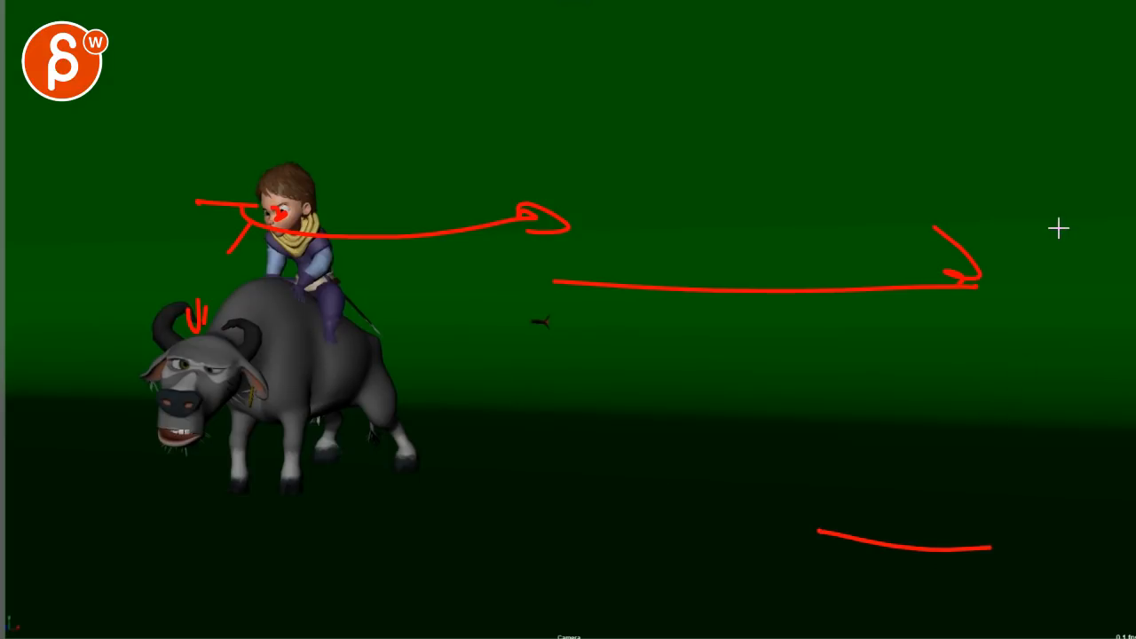
pyautogui.moveTo(1057, 229); pyautogui.dragTo(1056, 492)
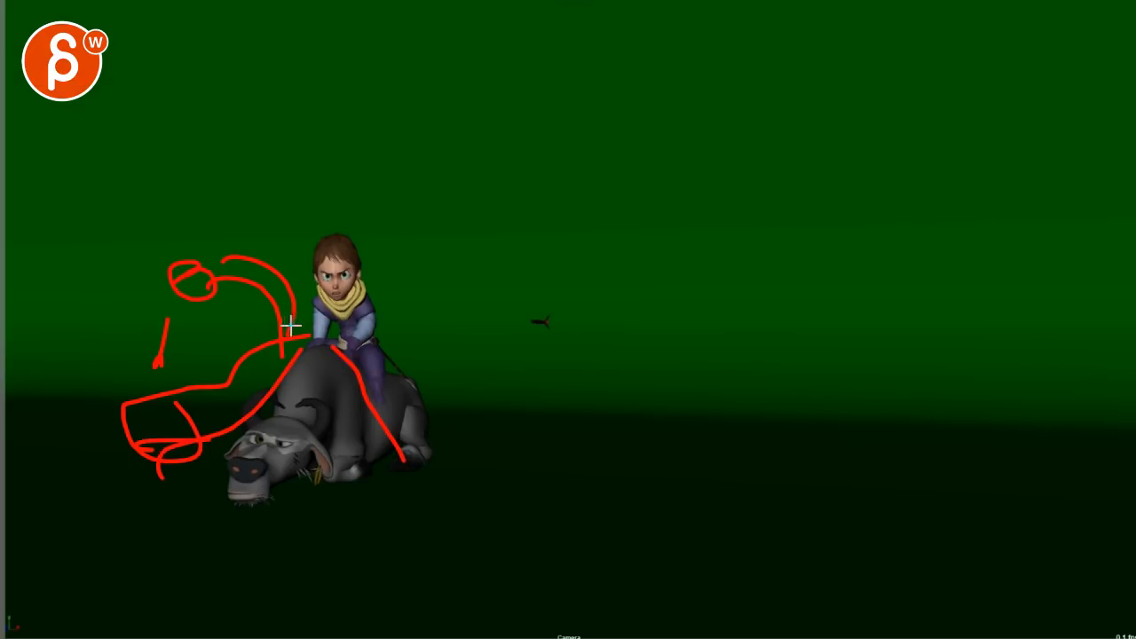
# - Sketch red lines of the boy's arm reaching up above his head, plus a short horizontal stroke
pyautogui.moveTo(293, 324); pyautogui.dragTo(337, 133)
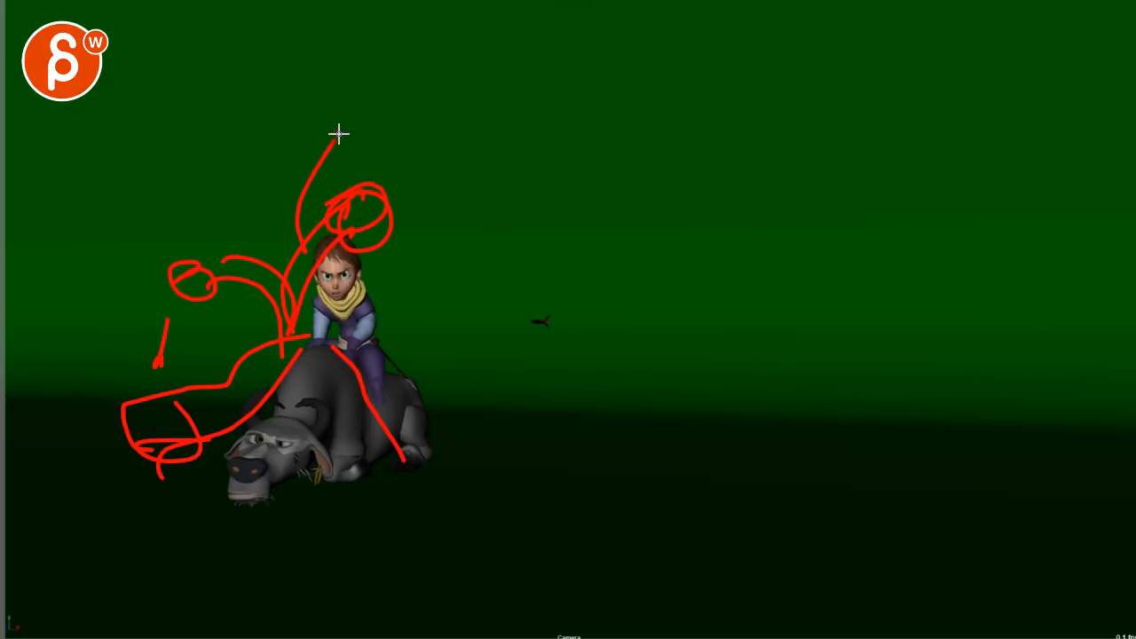
pyautogui.moveTo(333, 280); pyautogui.dragTo(418, 284)
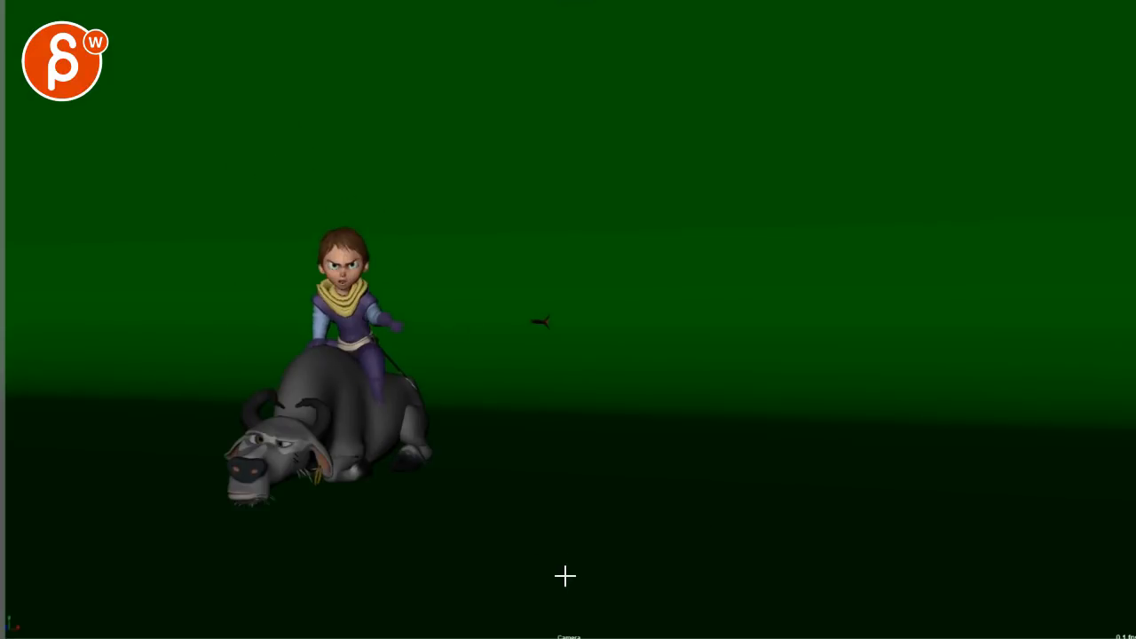
pyautogui.moveTo(411, 409)
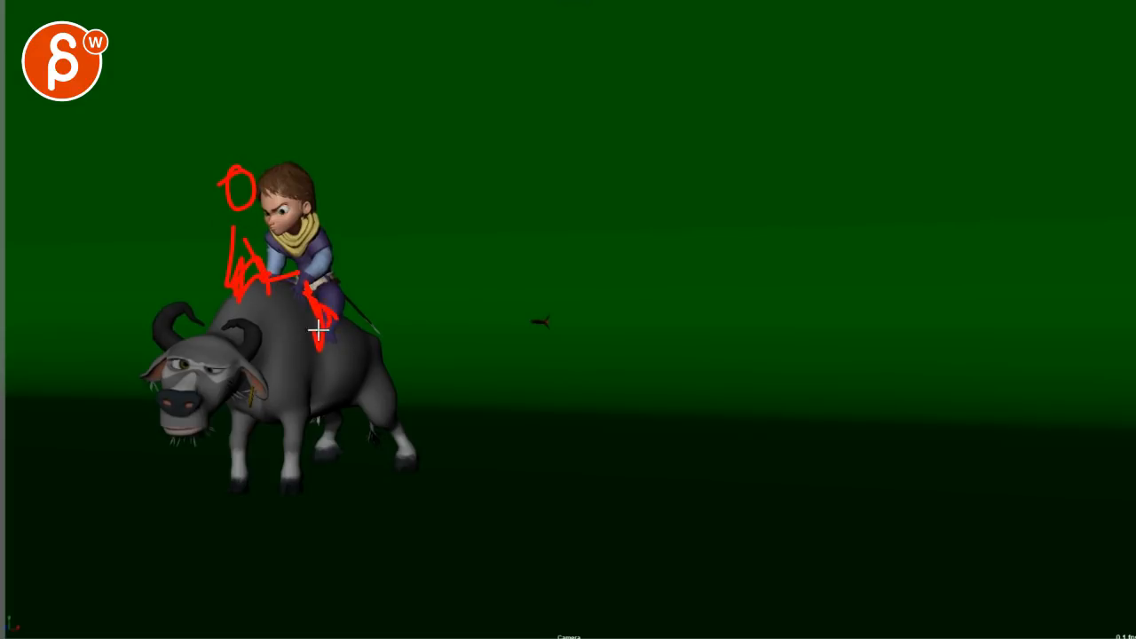
pyautogui.moveTo(266, 331)
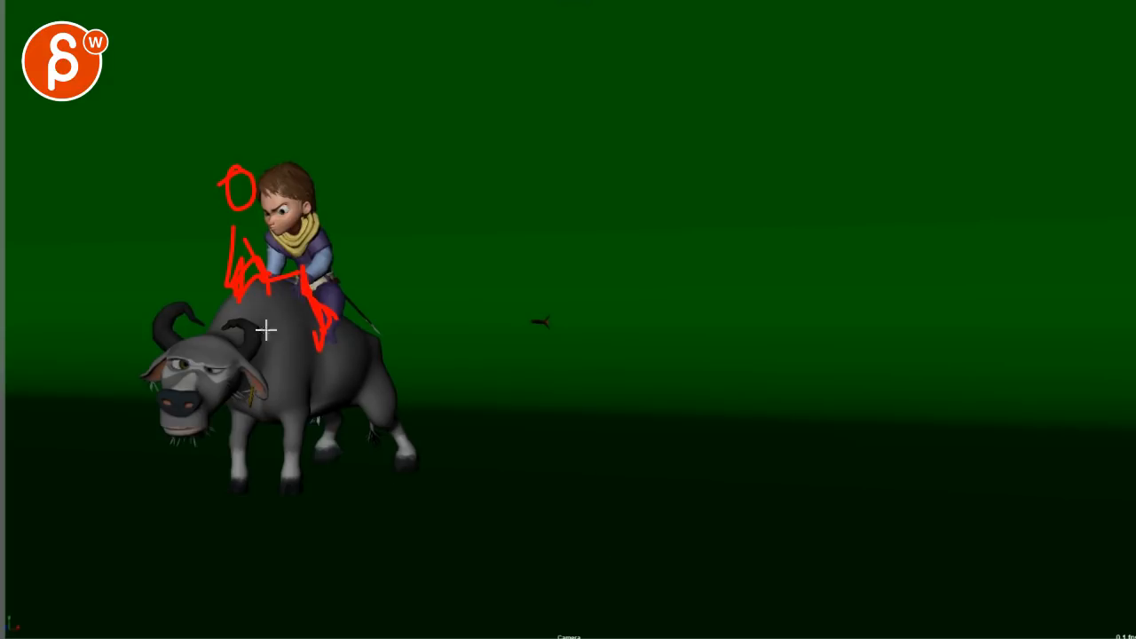